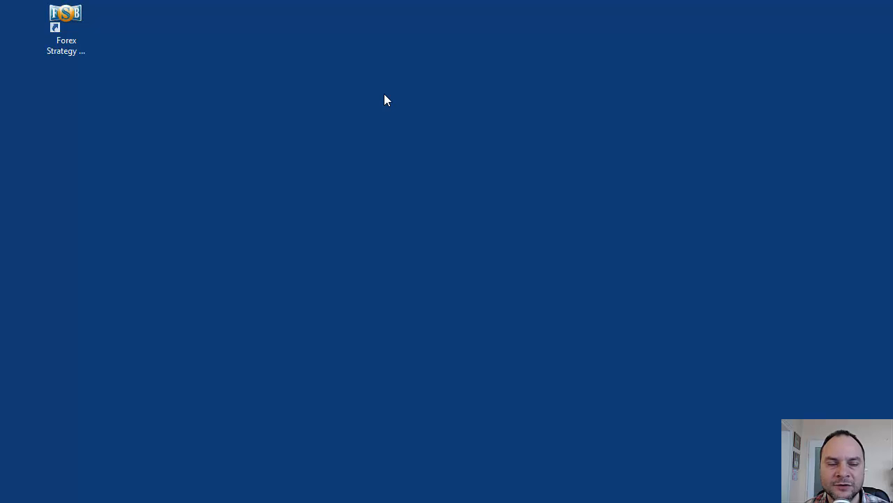
{"action": "mouse_move", "coordinate": [350, 133]}
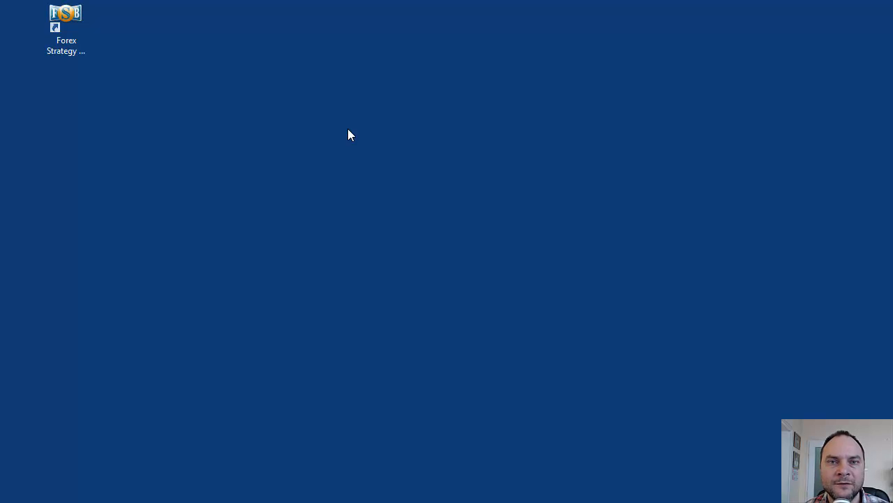
{"action": "mouse_move", "coordinate": [322, 164]}
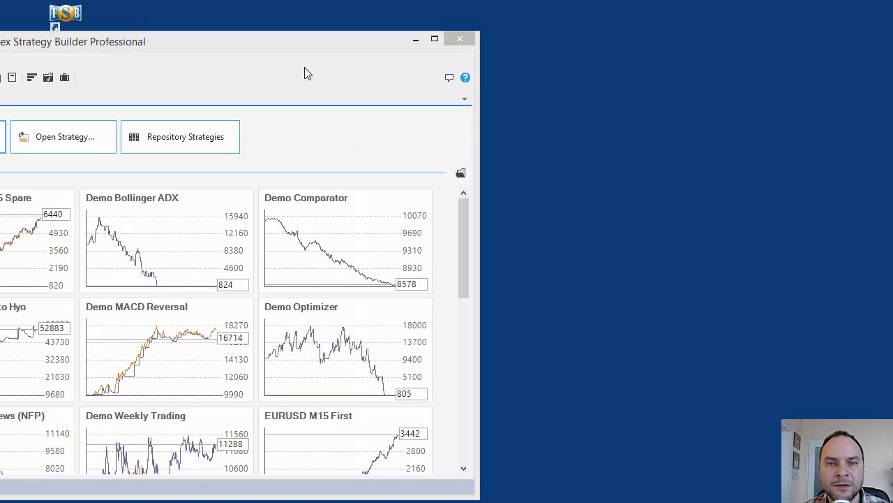
Create a new strategy, start the strategy generator, and minimize the builder while it runs
{"action": "left_click", "coordinate": [435, 39]}
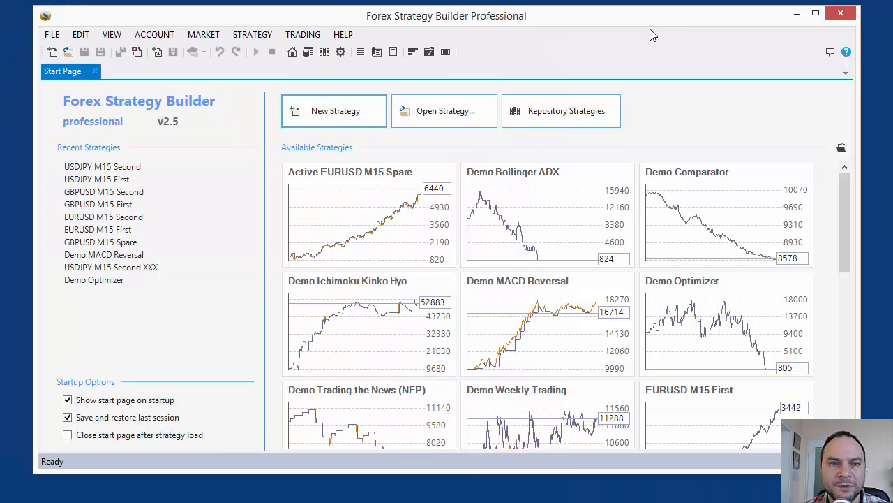
{"action": "left_click", "coordinate": [51, 51]}
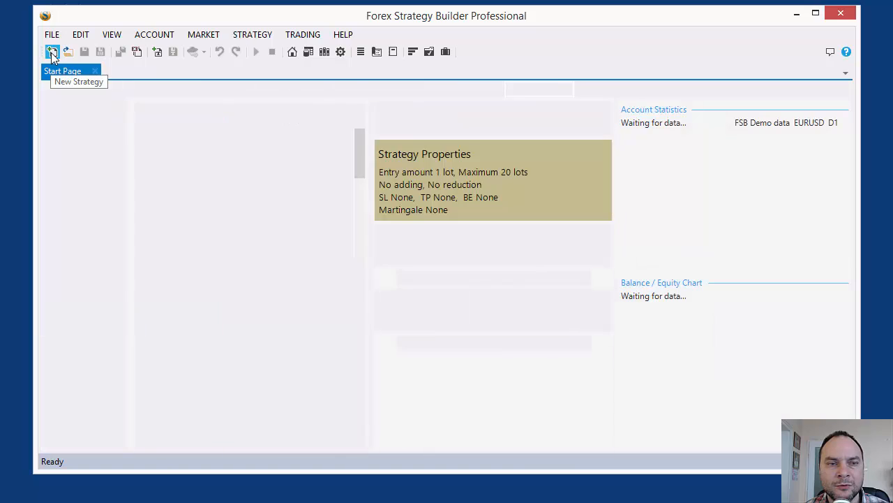
{"action": "left_click", "coordinate": [52, 52]}
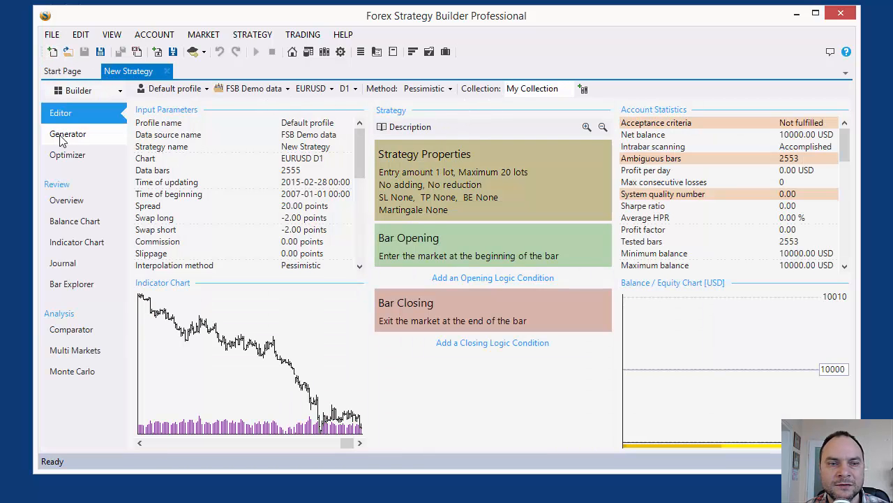
{"action": "left_click", "coordinate": [67, 134]}
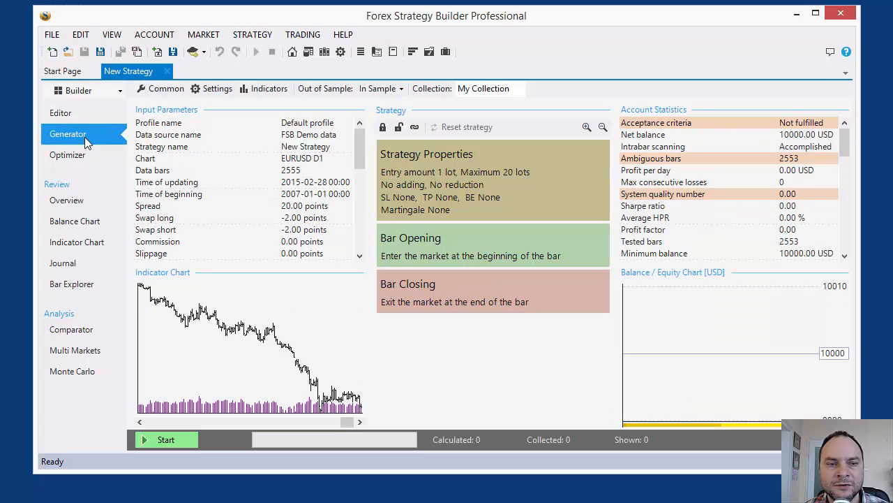
{"action": "left_click", "coordinate": [163, 439]}
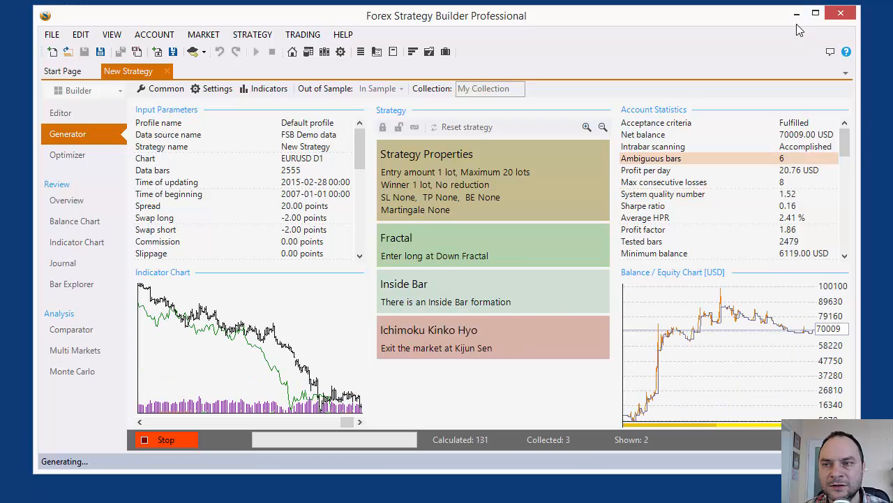
{"action": "left_click", "coordinate": [853, 12]}
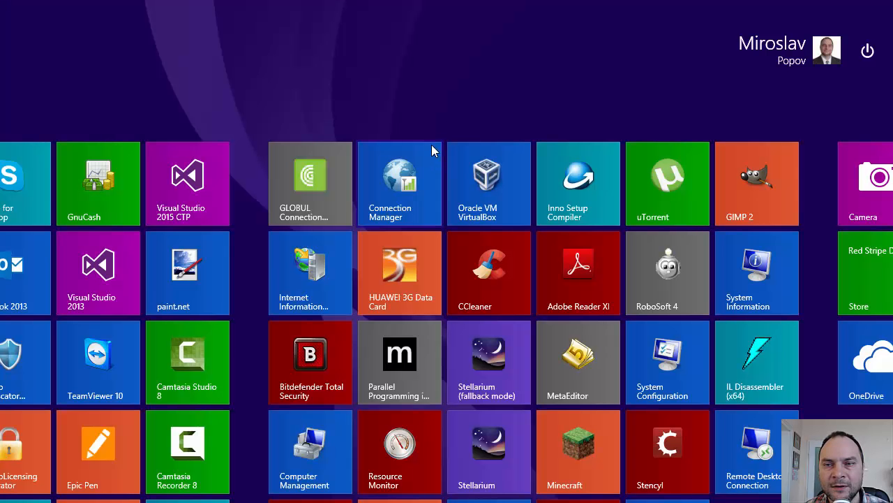
Find Remote Desktop Connection from the Start screen and connect to the VPS address
{"action": "type", "text": "te Desktop Connection"}
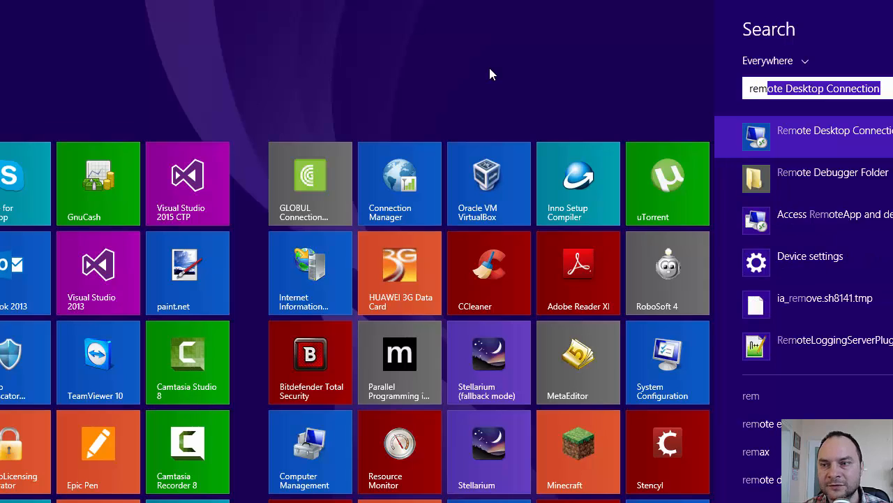
{"action": "mouse_move", "coordinate": [826, 142]}
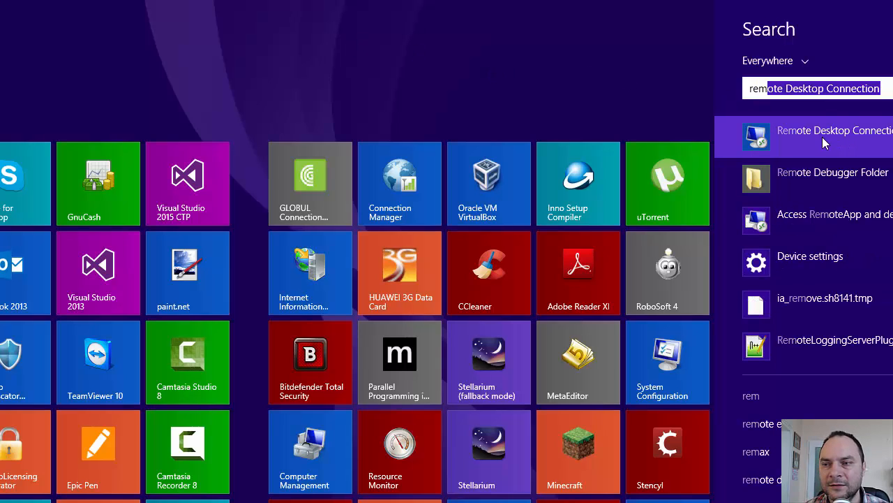
{"action": "left_click", "coordinate": [817, 136]}
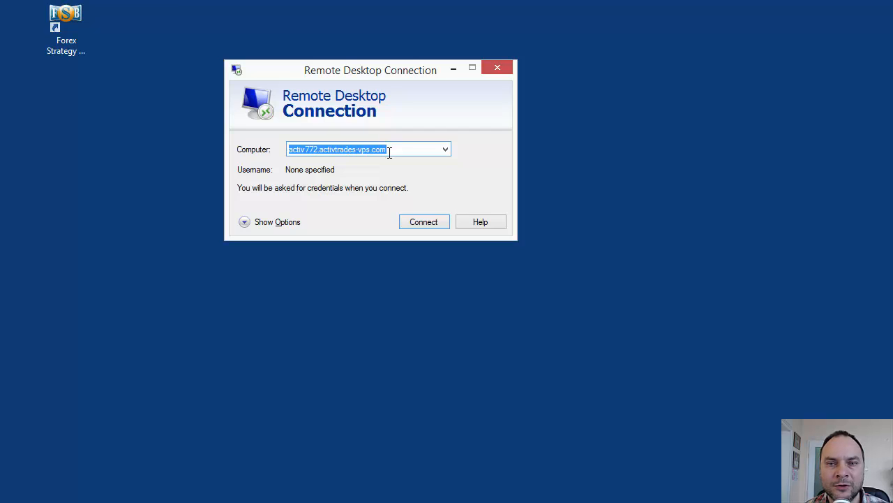
{"action": "mouse_move", "coordinate": [343, 75]}
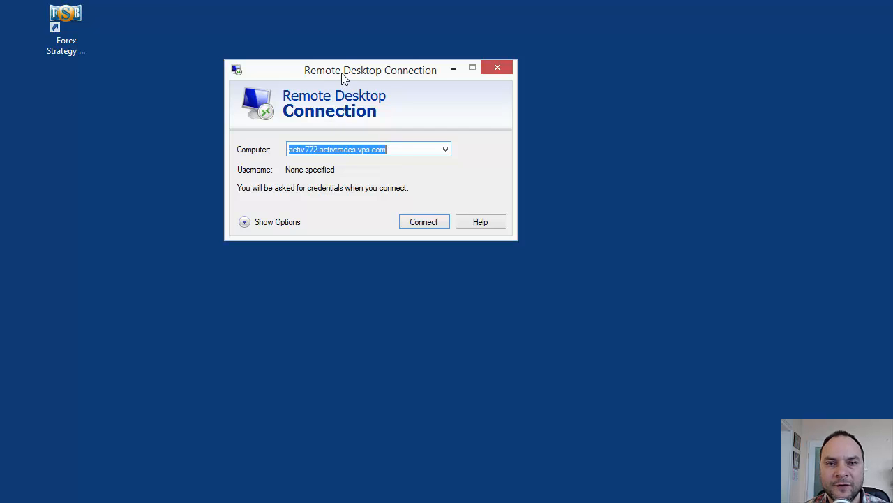
{"action": "mouse_move", "coordinate": [299, 166]}
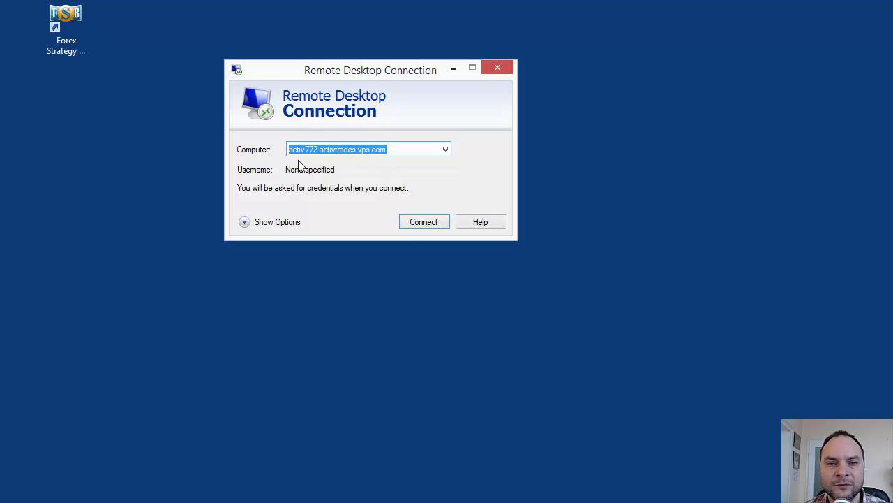
{"action": "mouse_move", "coordinate": [261, 153]}
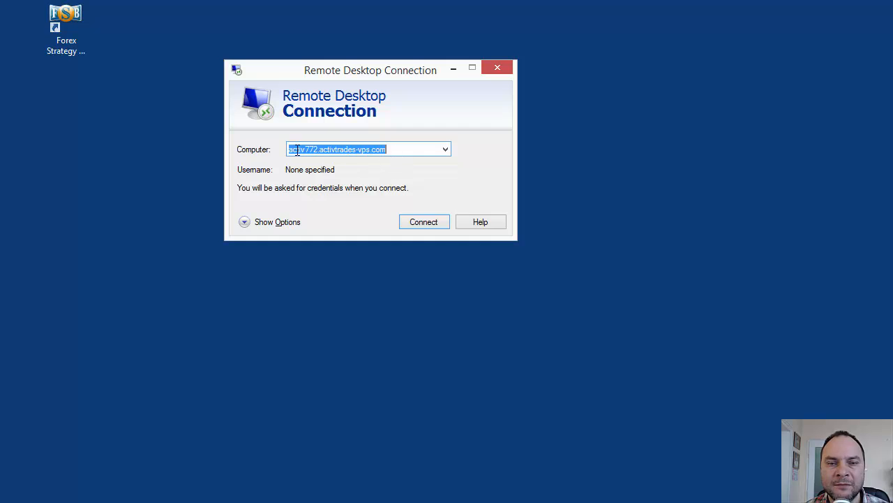
{"action": "left_click", "coordinate": [424, 222]}
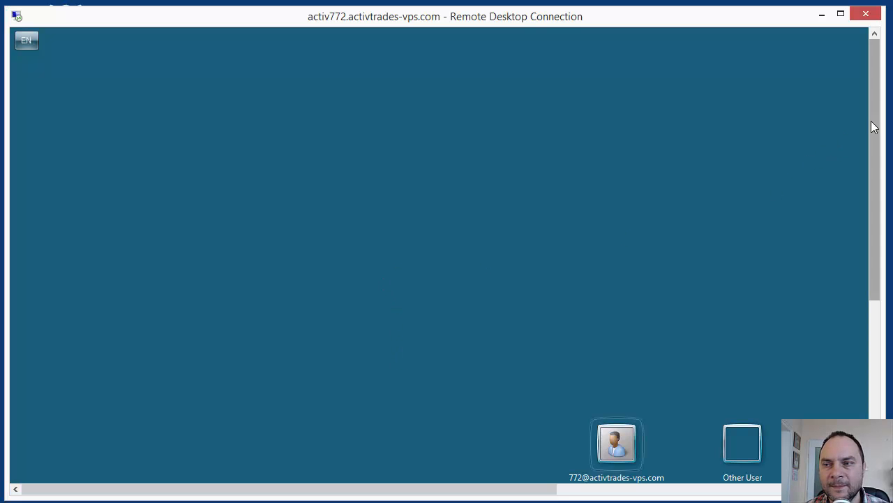
Choose the logged-on VPS user tile and sign in to the remote desktop
{"action": "left_click", "coordinate": [616, 443]}
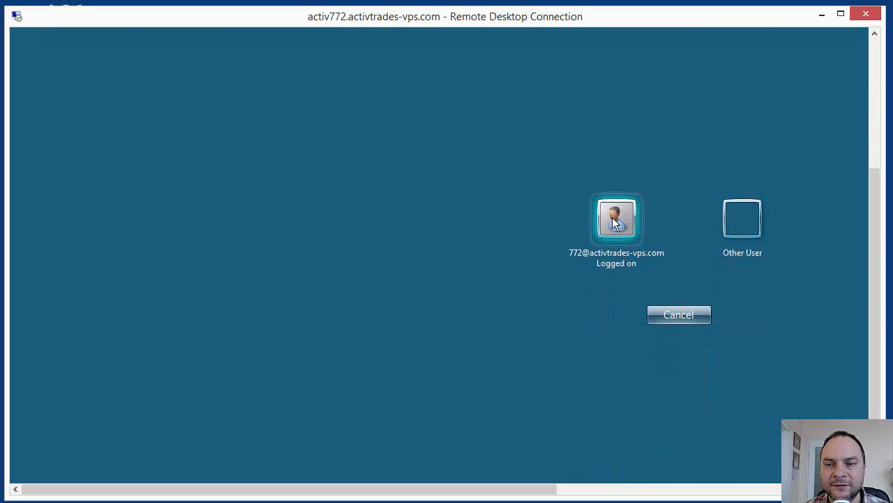
{"action": "left_click", "coordinate": [616, 218]}
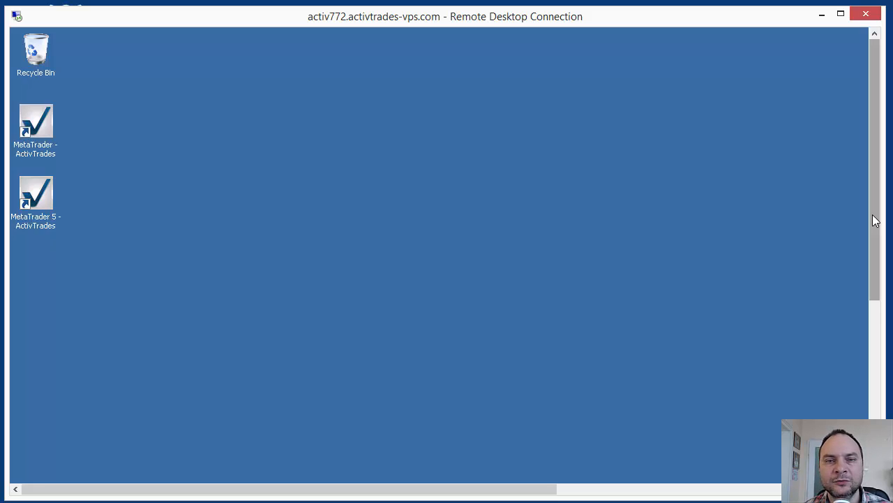
{"action": "mouse_move", "coordinate": [360, 323]}
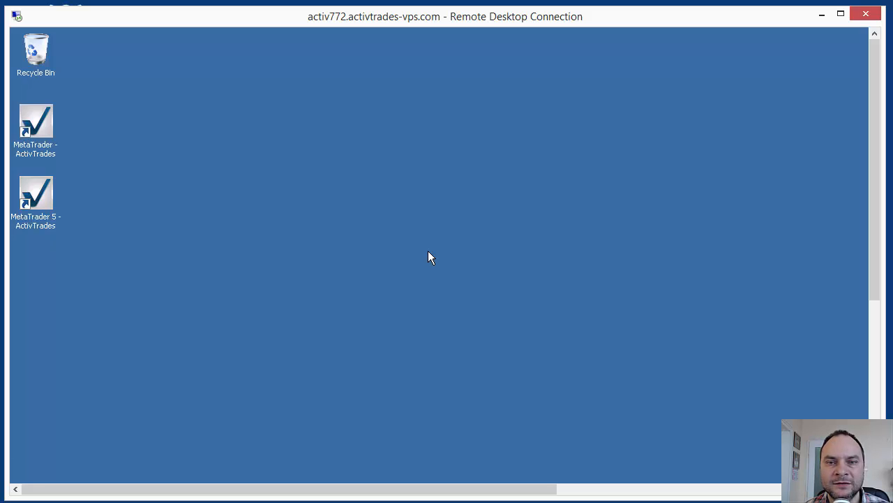
{"action": "mouse_move", "coordinate": [336, 216]}
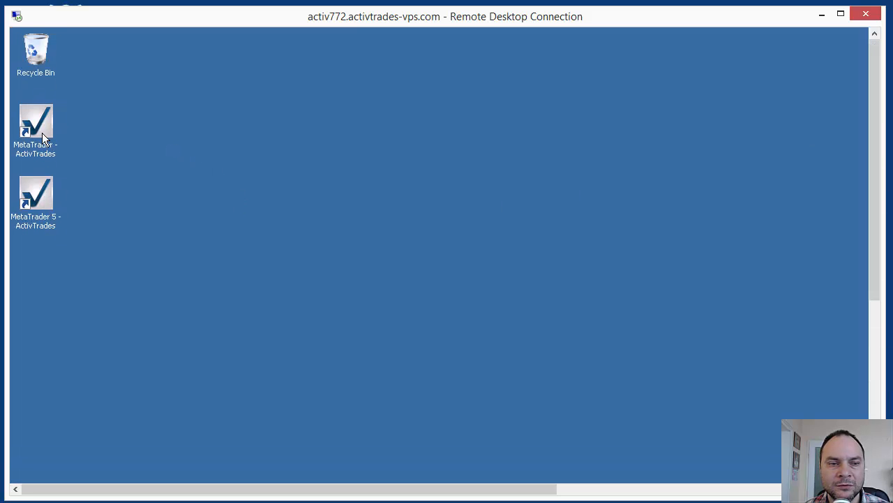
{"action": "mouse_move", "coordinate": [198, 232]}
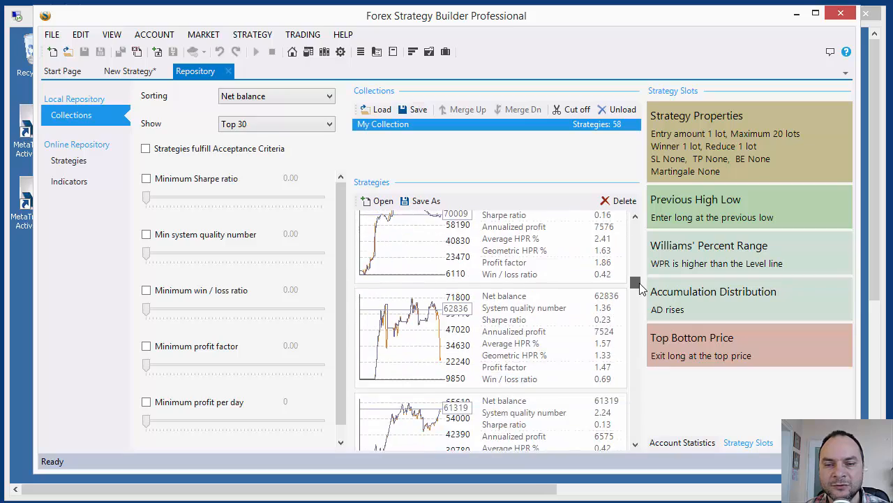
Open the 86229 net balance strategy and choose Export > Save as Expert Advisor
{"action": "scroll", "scroll_direction": "down", "scroll_amount": 3}
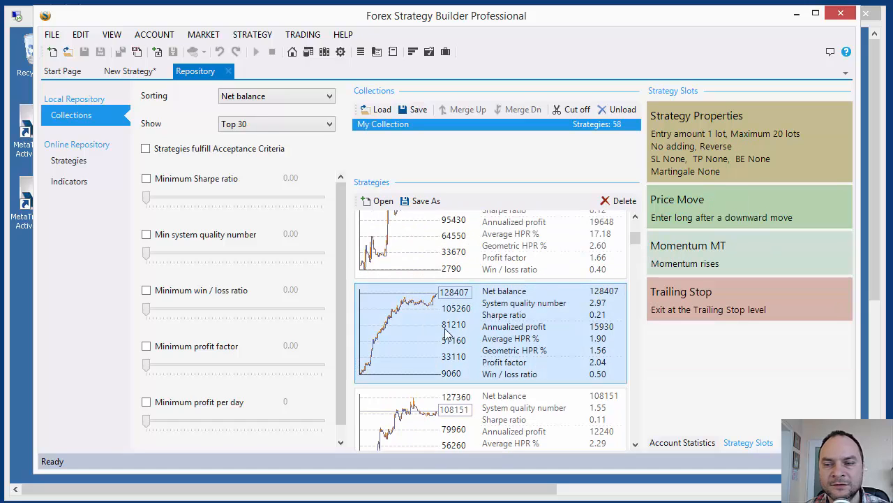
{"action": "scroll", "scroll_direction": "down", "scroll_amount": 3}
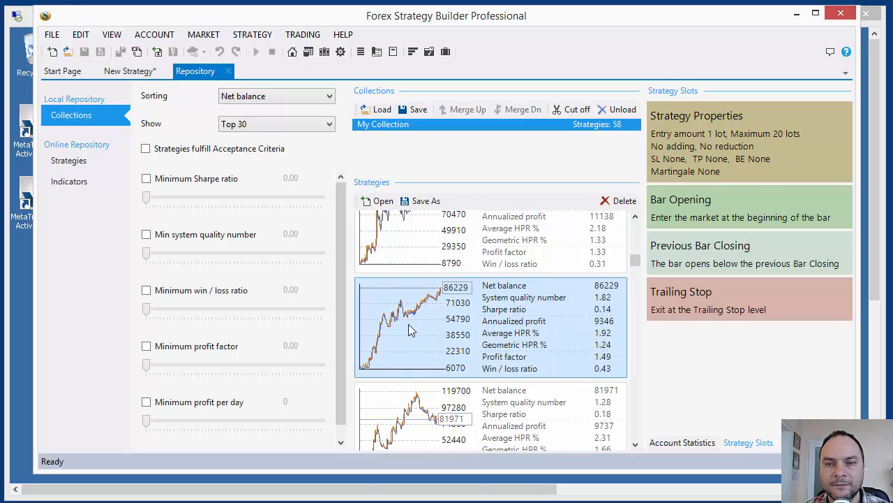
{"action": "double_click", "coordinate": [410, 330]}
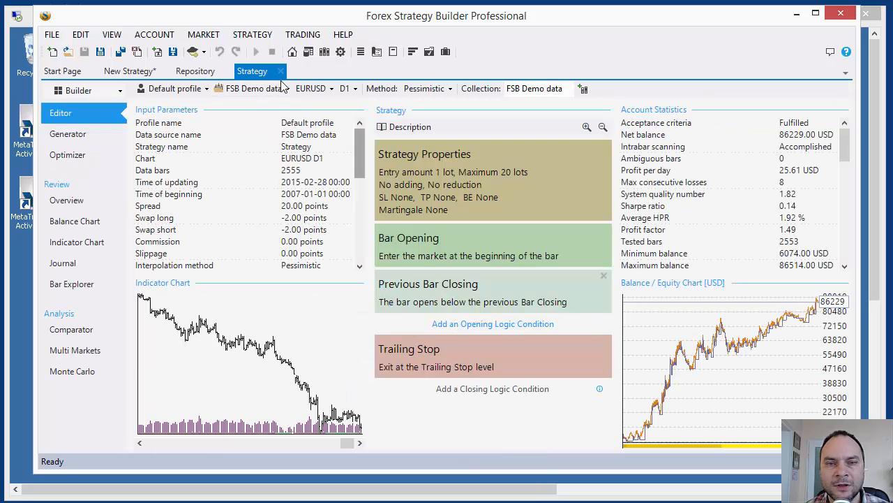
{"action": "mouse_move", "coordinate": [192, 52]}
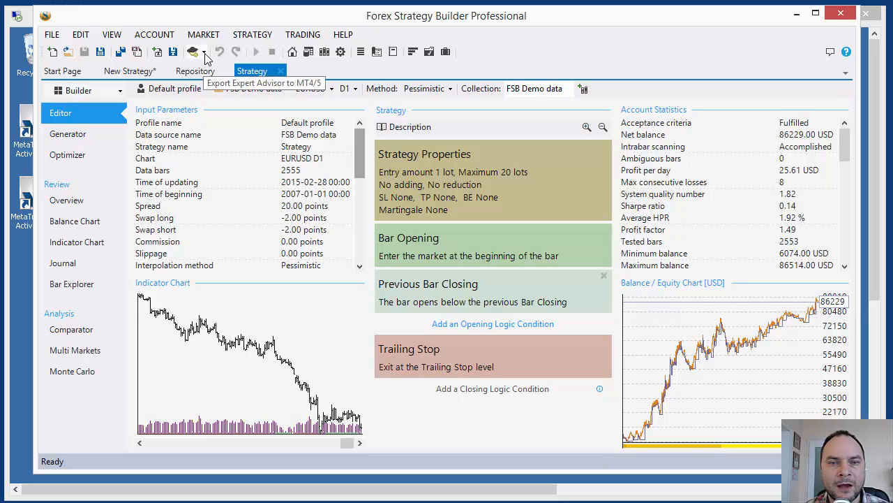
{"action": "left_click", "coordinate": [193, 52]}
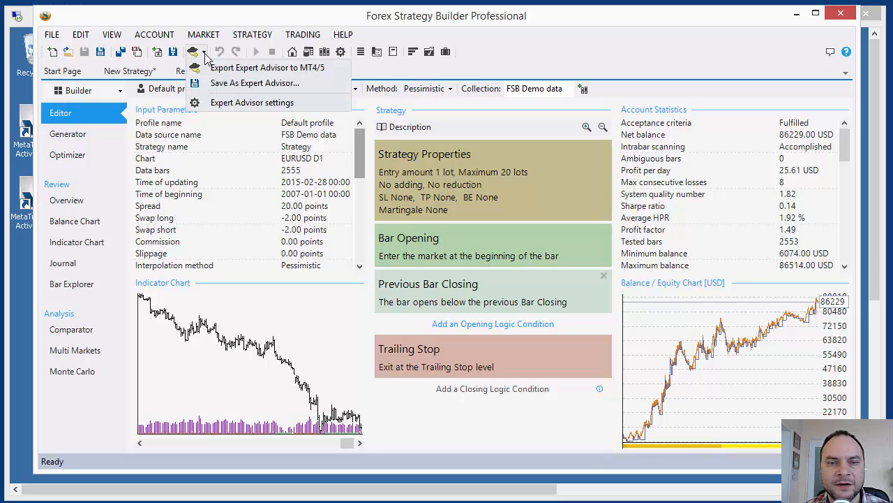
{"action": "mouse_move", "coordinate": [240, 83]}
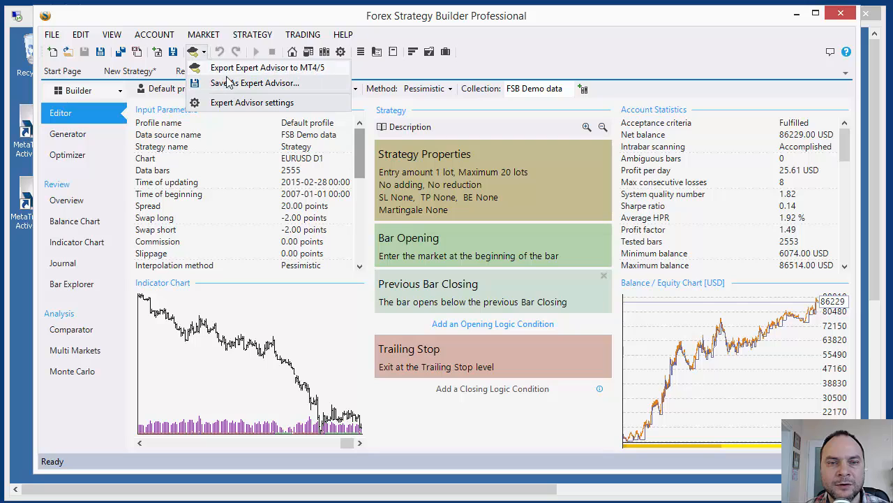
{"action": "left_click", "coordinate": [254, 83]}
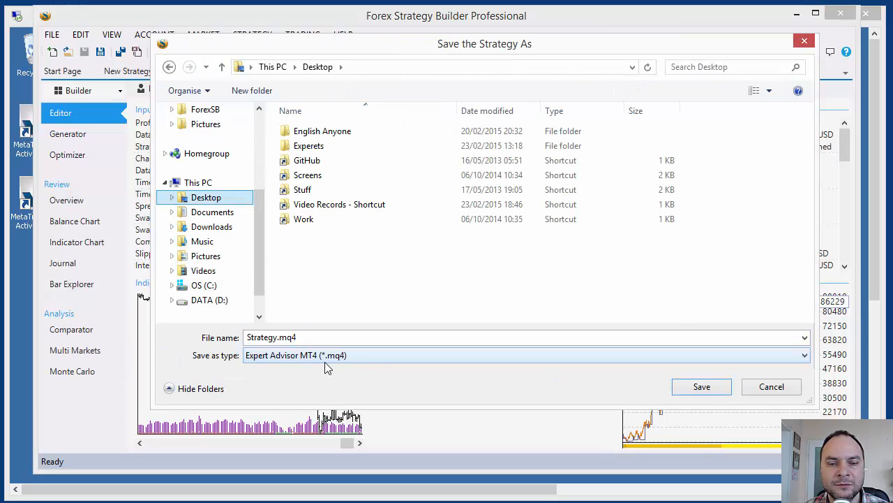
Save the expert advisor to the Desktop as 'My Expert.mq4'
{"action": "left_click", "coordinate": [286, 337]}
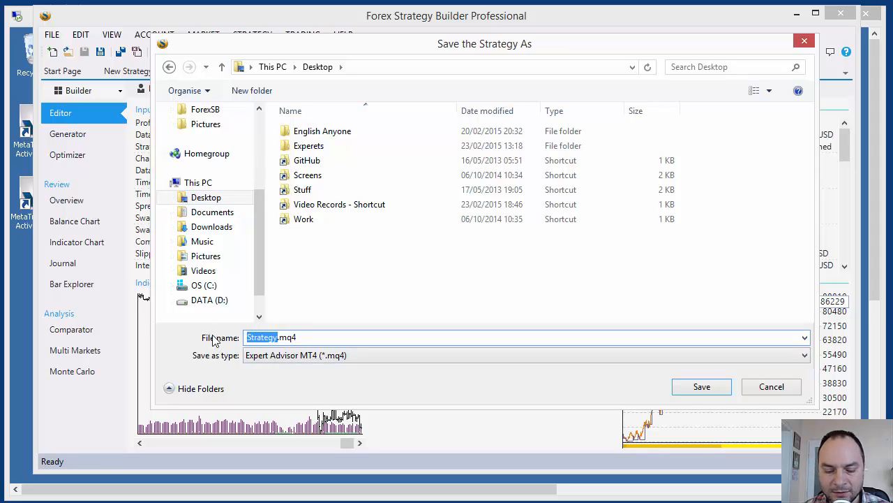
{"action": "type", "text": "My E"}
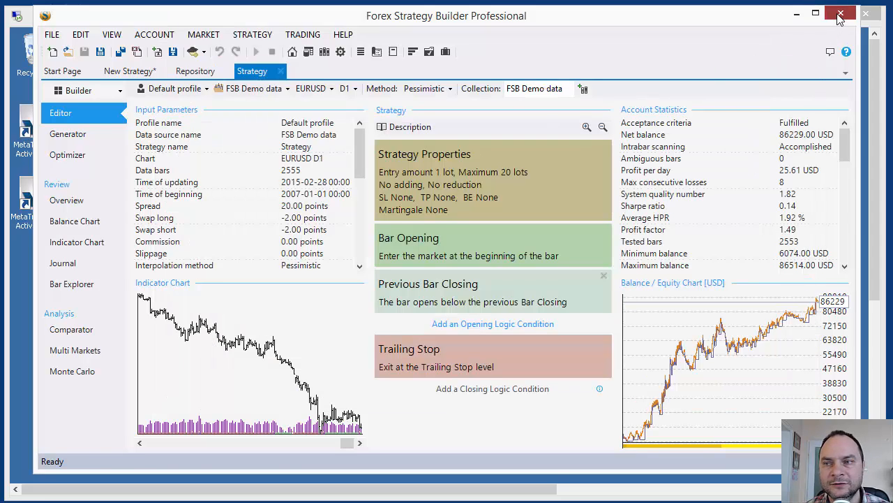
Close Forex Strategy Builder and drag My Expert.mq4 onto the VPS desktop
{"action": "left_click", "coordinate": [842, 14]}
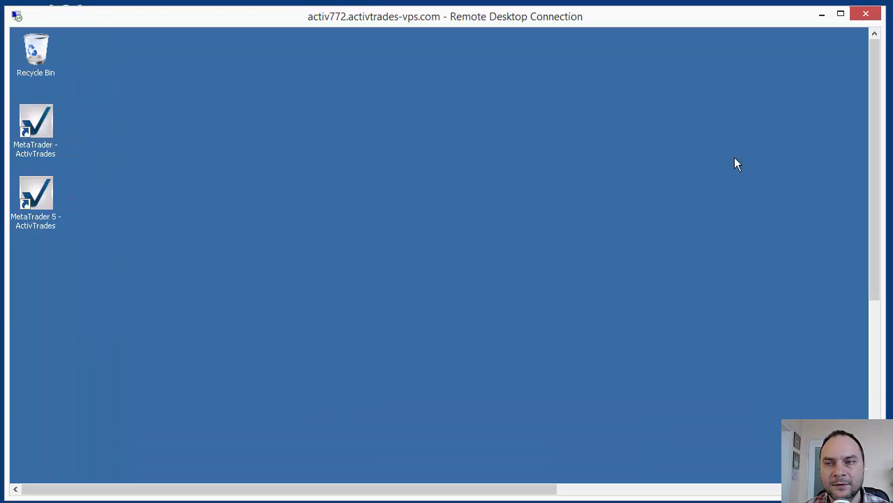
{"action": "mouse_move", "coordinate": [740, 26]}
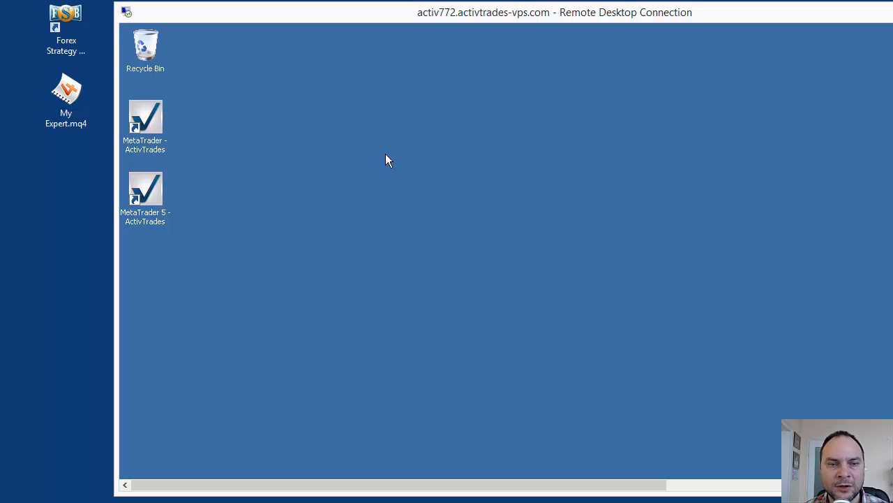
{"action": "mouse_move", "coordinate": [279, 207]}
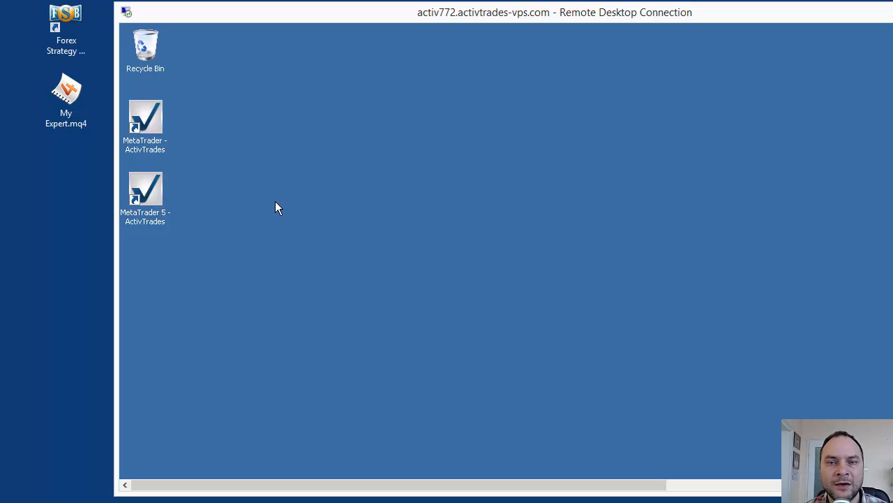
{"action": "mouse_move", "coordinate": [70, 282]}
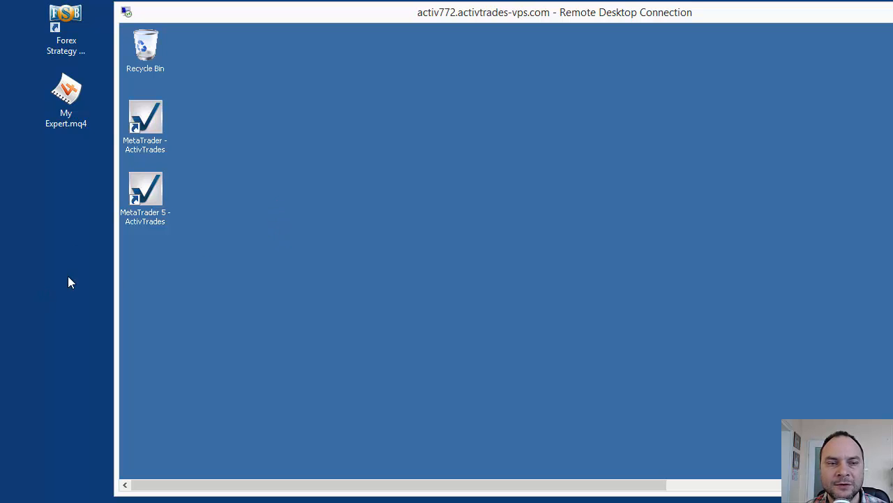
{"action": "right_click", "coordinate": [65, 94]}
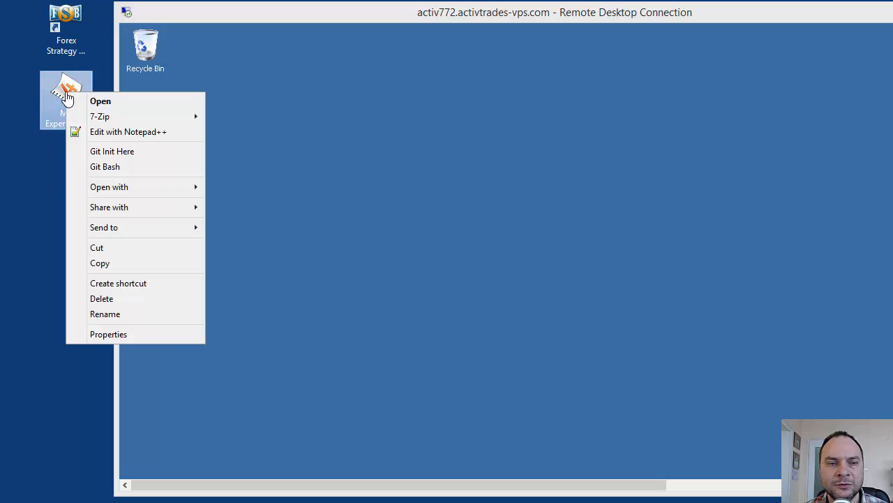
{"action": "mouse_move", "coordinate": [113, 271]}
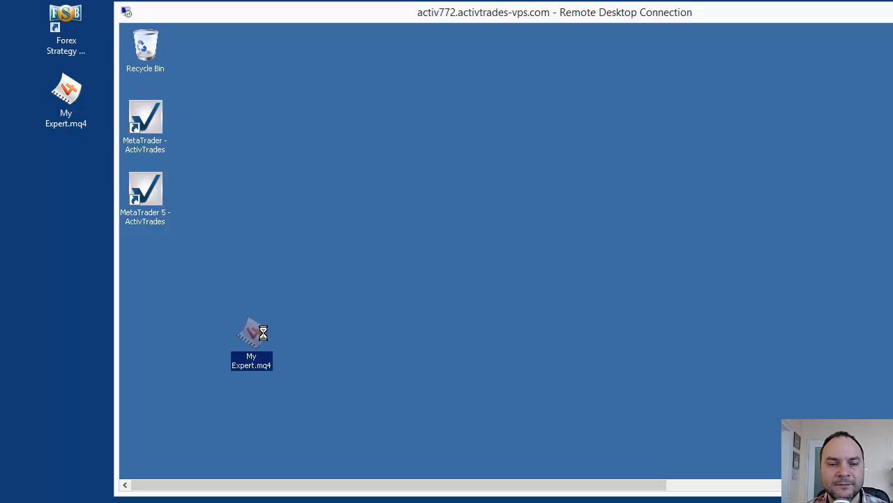
{"action": "left_click_drag", "start_coordinate": [251, 335], "coordinate": [145, 265]}
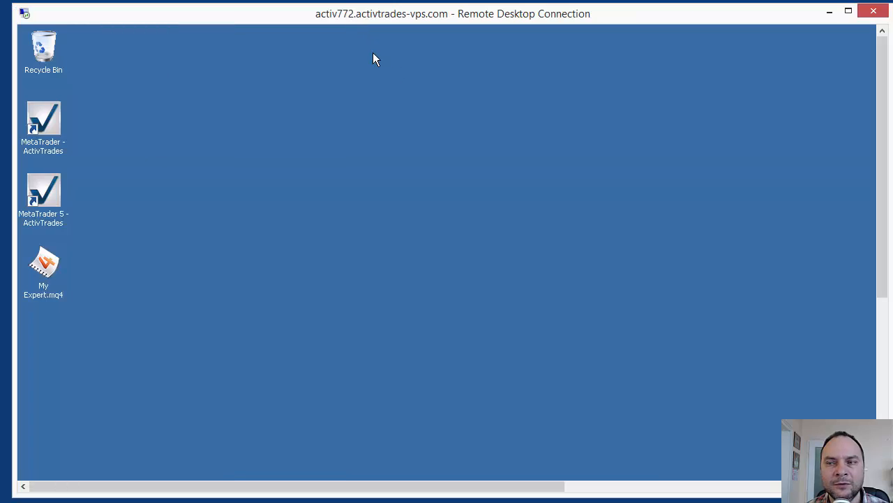
{"action": "mouse_move", "coordinate": [118, 215]}
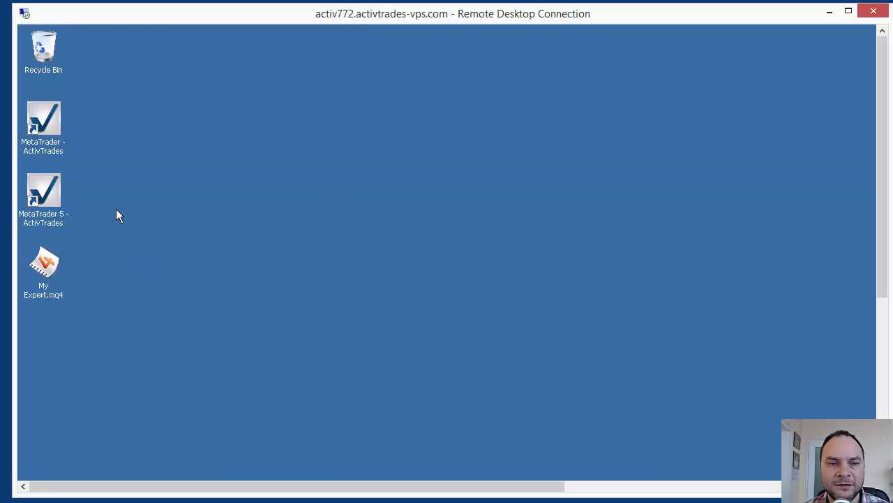
{"action": "mouse_move", "coordinate": [96, 229]}
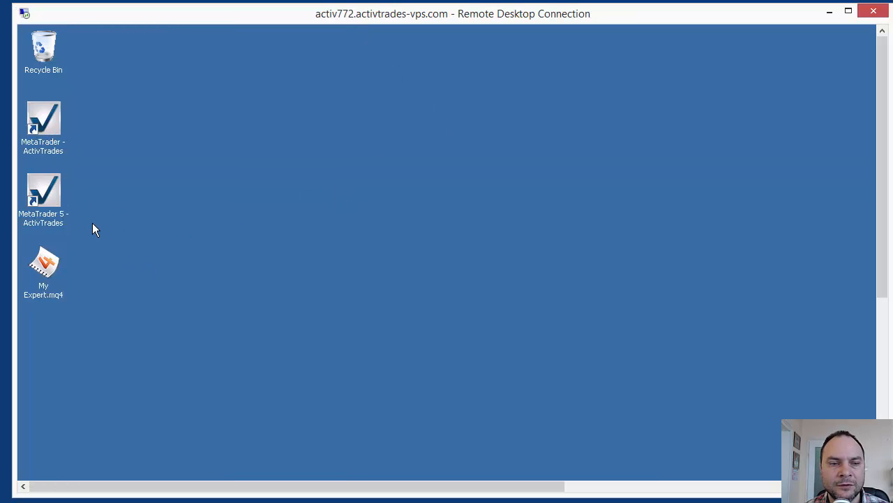
Launch the 'MetaTrader - ActivTrades' shortcut on the VPS desktop
{"action": "left_click", "coordinate": [44, 120]}
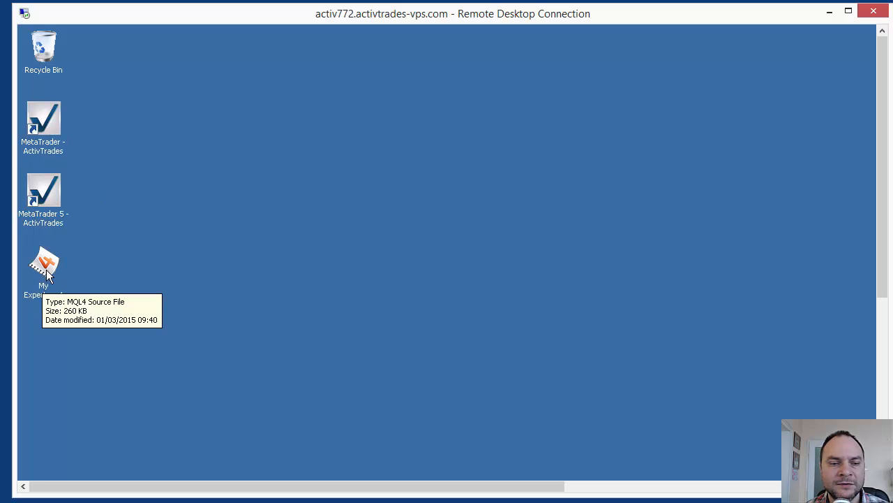
{"action": "mouse_move", "coordinate": [63, 302]}
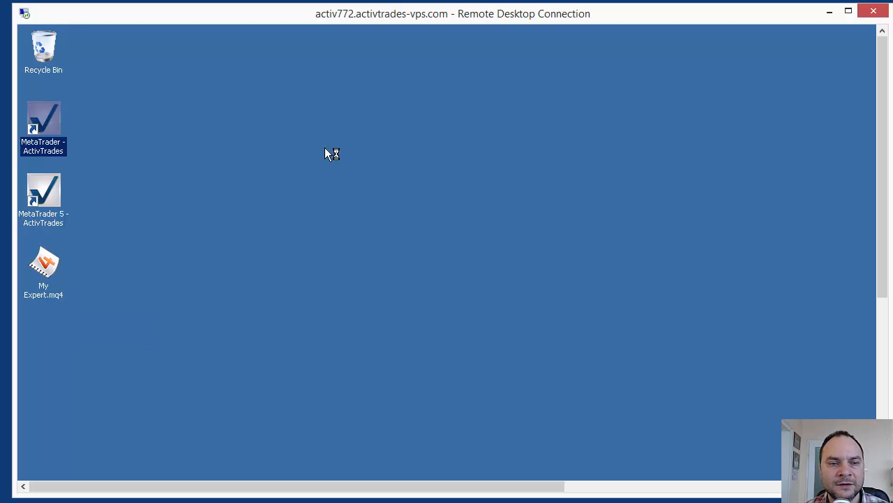
{"action": "double_click", "coordinate": [43, 119]}
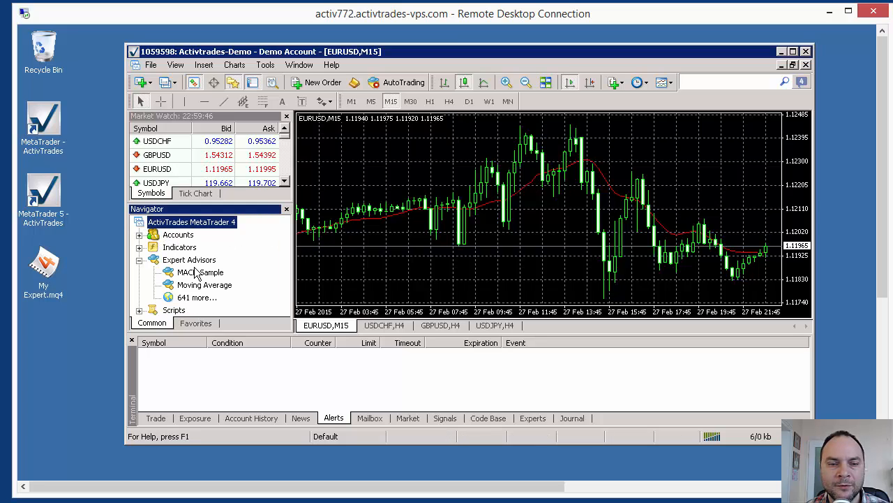
{"action": "mouse_move", "coordinate": [182, 263]}
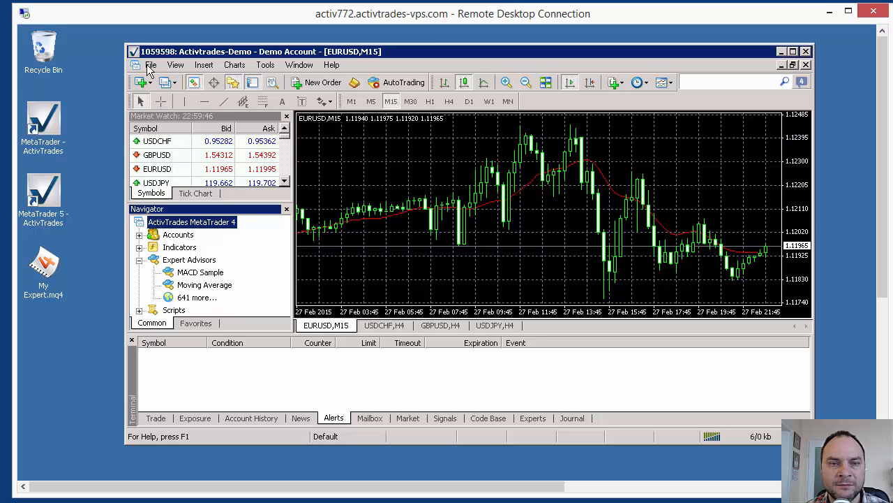
Move My Expert.mq4 into MetaTrader's MQL4 > Experts data folder, then close Explorer
{"action": "left_click", "coordinate": [151, 64]}
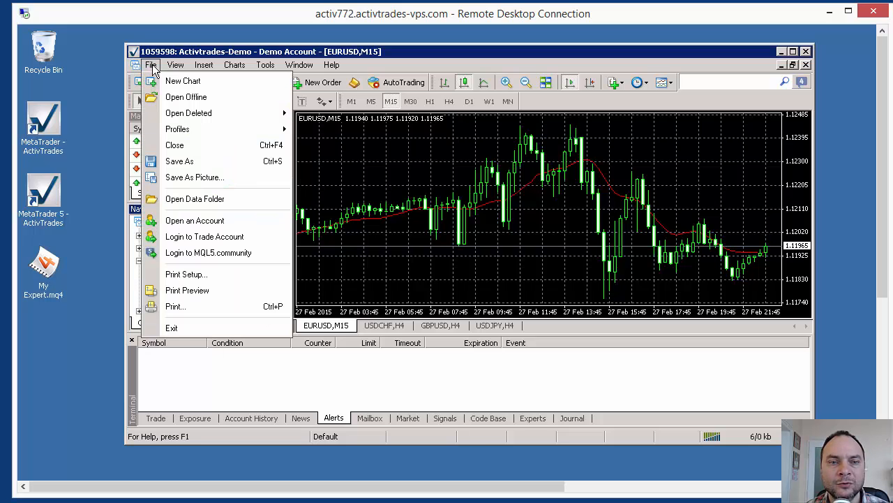
{"action": "left_click", "coordinate": [194, 199]}
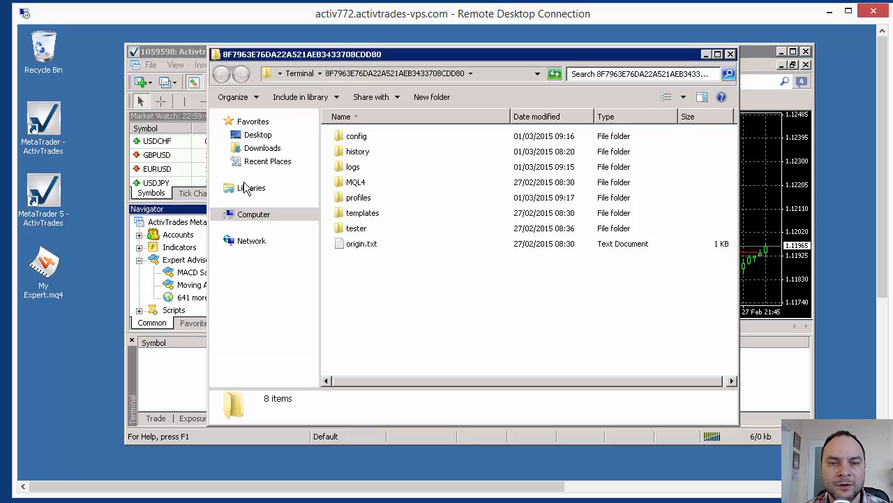
{"action": "double_click", "coordinate": [357, 182]}
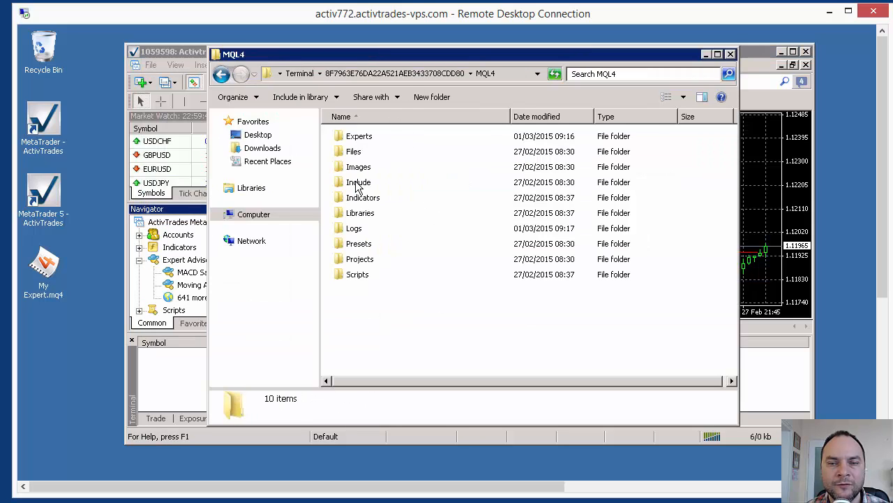
{"action": "double_click", "coordinate": [359, 136]}
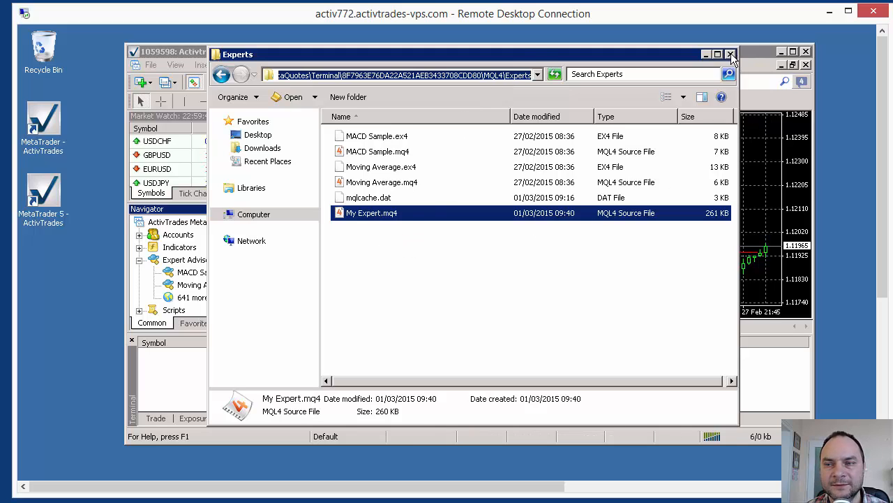
{"action": "left_click", "coordinate": [730, 54]}
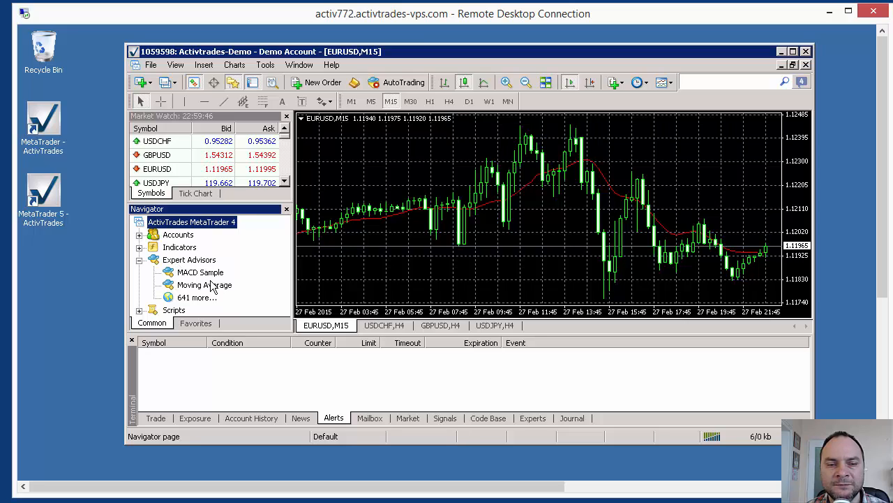
Refresh the Navigator's Expert Advisors list, select My Expert, and switch to the EURUSD daily chart
{"action": "right_click", "coordinate": [189, 260]}
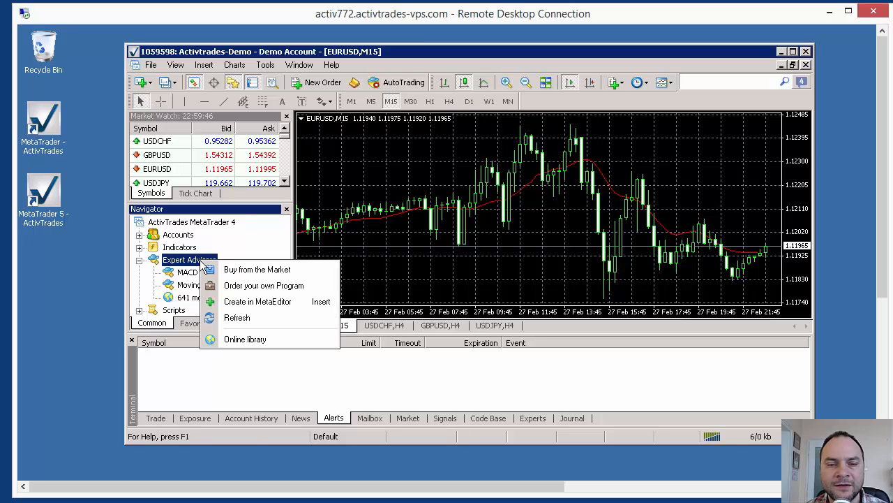
{"action": "left_click", "coordinate": [300, 364]}
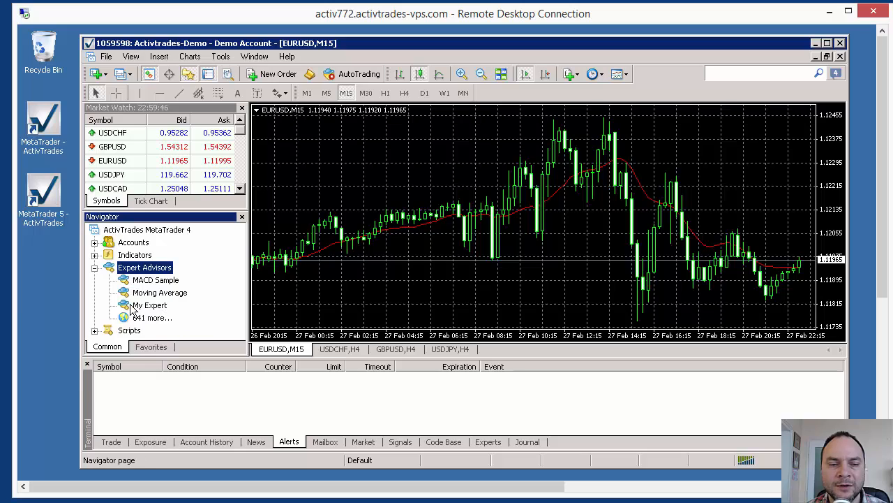
{"action": "left_click", "coordinate": [148, 305]}
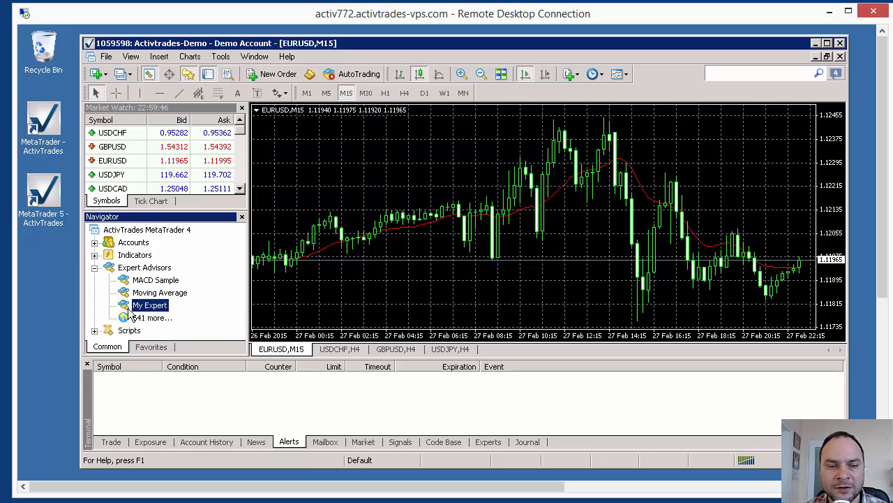
{"action": "mouse_move", "coordinate": [149, 306]}
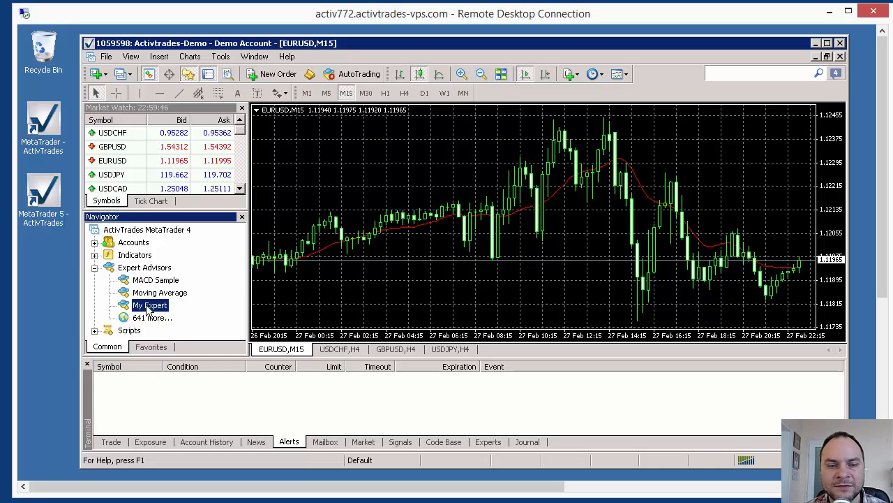
{"action": "left_click", "coordinate": [424, 92]}
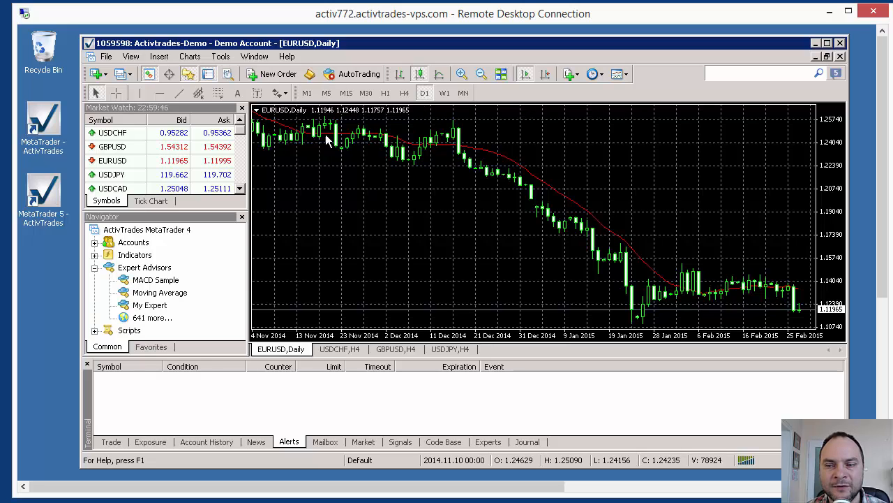
Select My Expert in the Navigator and open its settings for the EURUSD daily chart
{"action": "left_click", "coordinate": [149, 305]}
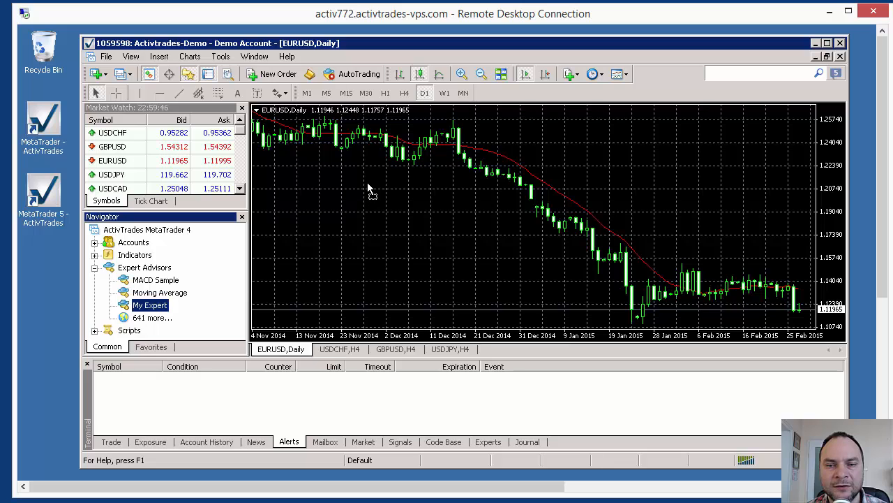
{"action": "double_click", "coordinate": [150, 305]}
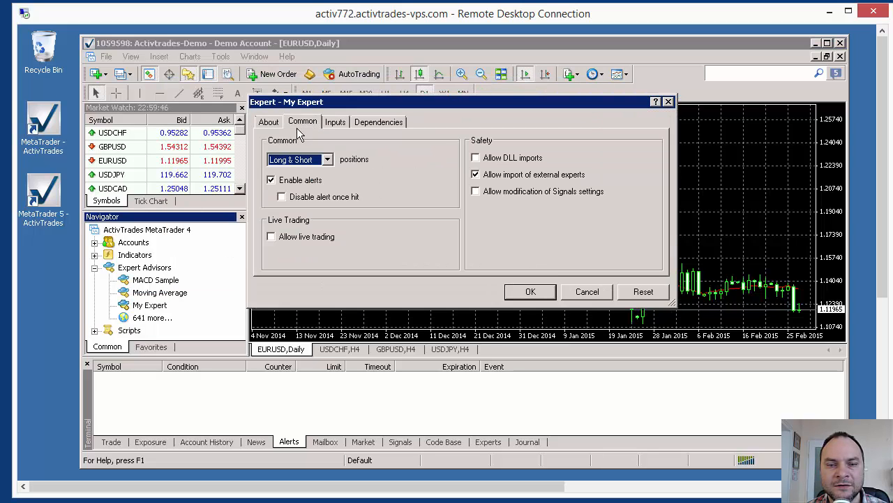
{"action": "mouse_move", "coordinate": [307, 241]}
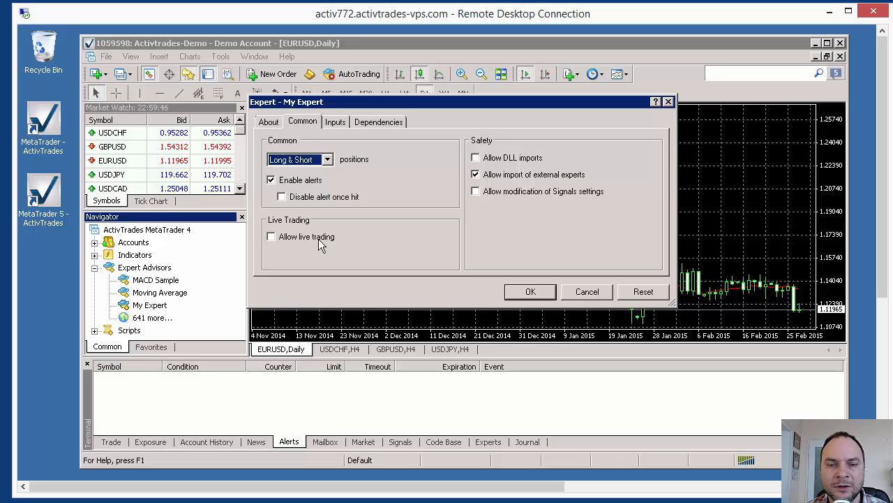
{"action": "mouse_move", "coordinate": [301, 248]}
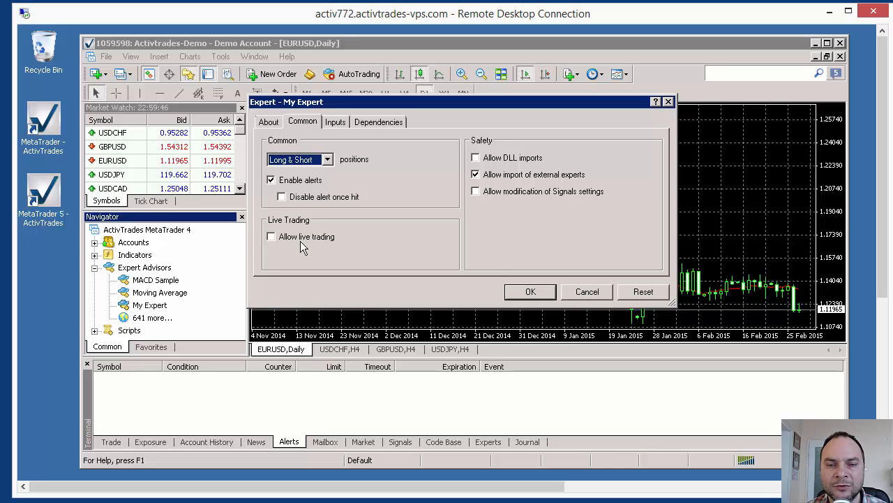
{"action": "mouse_move", "coordinate": [587, 291]}
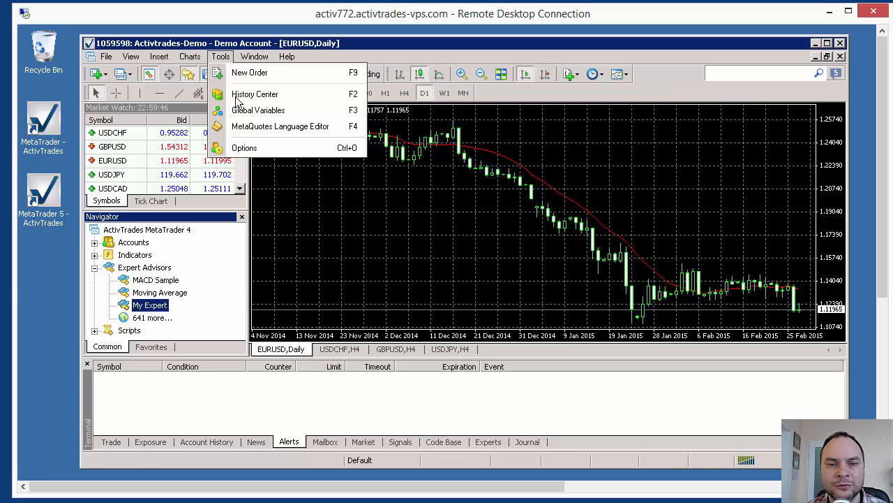
Enable Allow automated trading in the Options dialog's Expert Advisors settings
{"action": "left_click", "coordinate": [245, 147]}
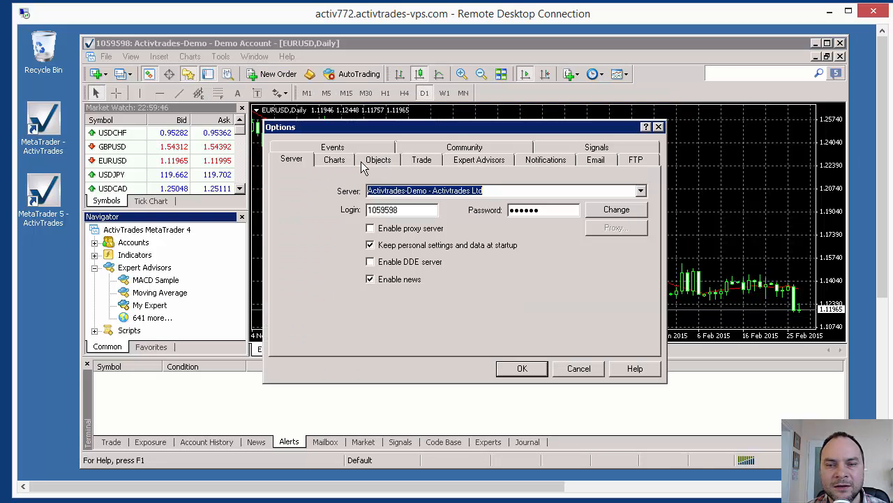
{"action": "left_click", "coordinate": [479, 159]}
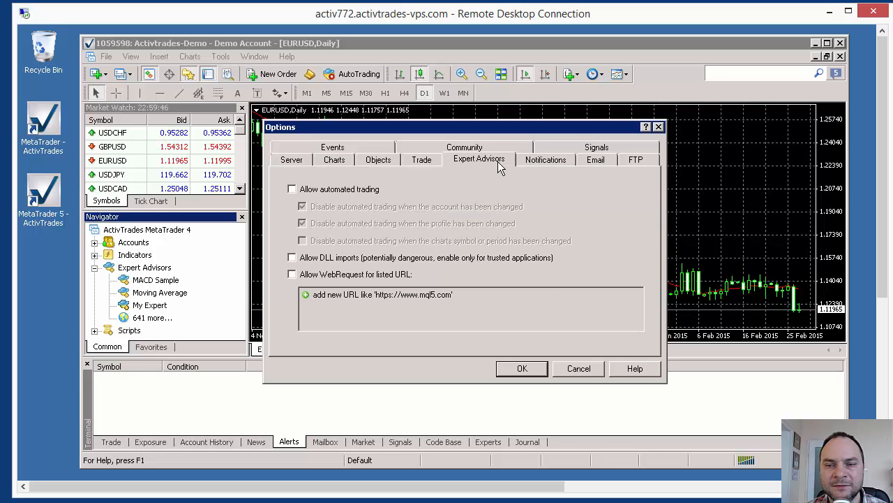
{"action": "left_click", "coordinate": [292, 189]}
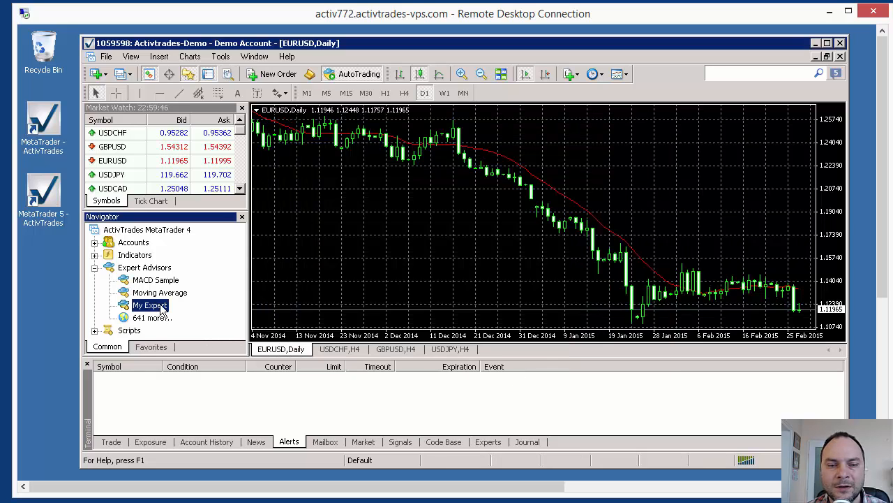
Attach My Expert to the EURUSD daily chart, reviewing its inputs before confirming
{"action": "double_click", "coordinate": [149, 305]}
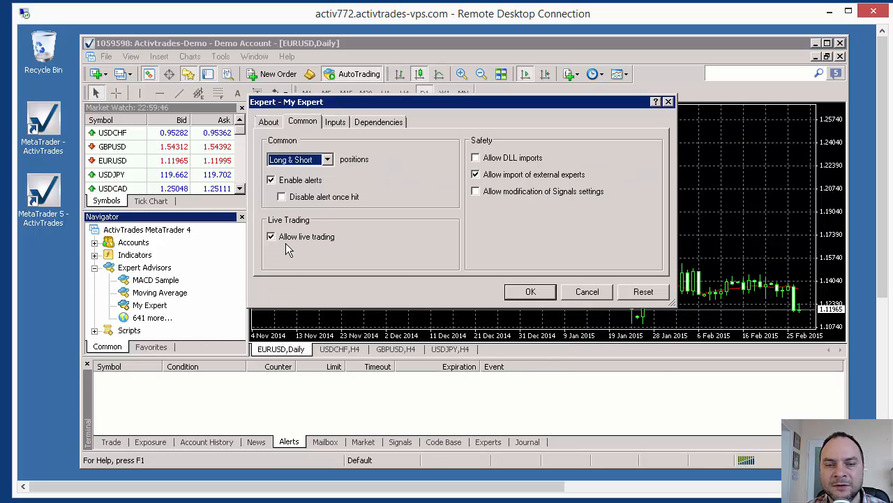
{"action": "mouse_move", "coordinate": [340, 129]}
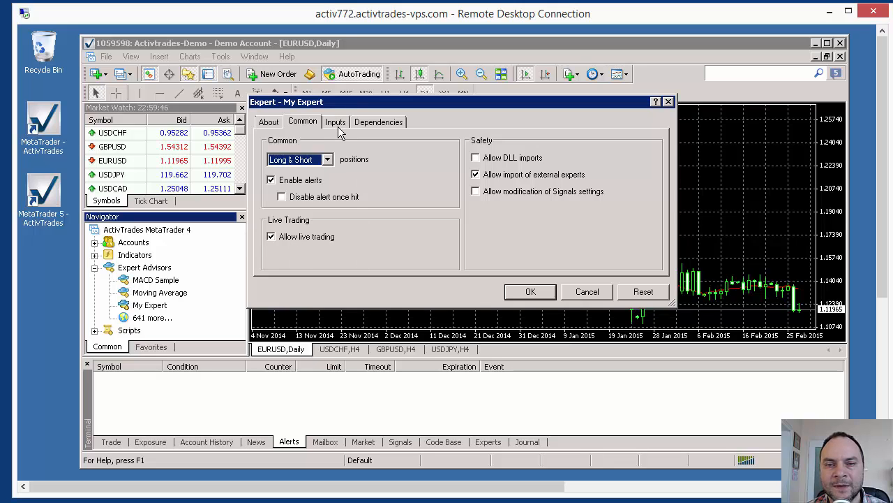
{"action": "left_click", "coordinate": [335, 122]}
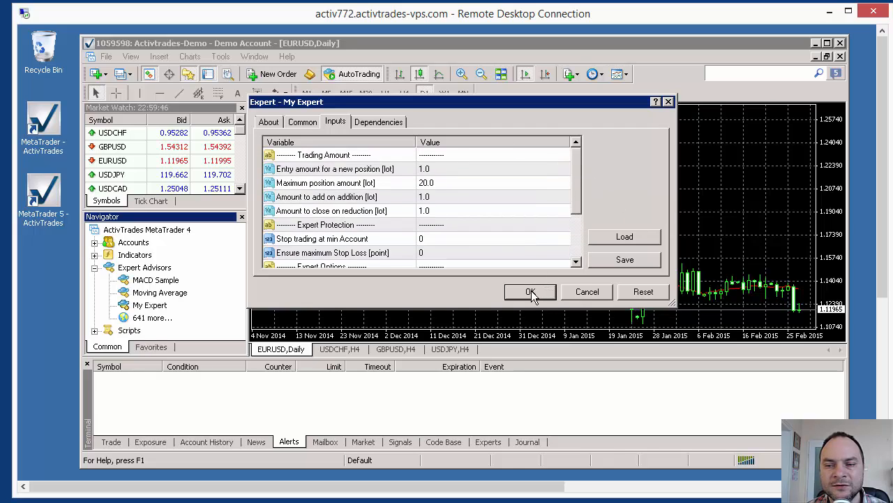
{"action": "left_click", "coordinate": [531, 292]}
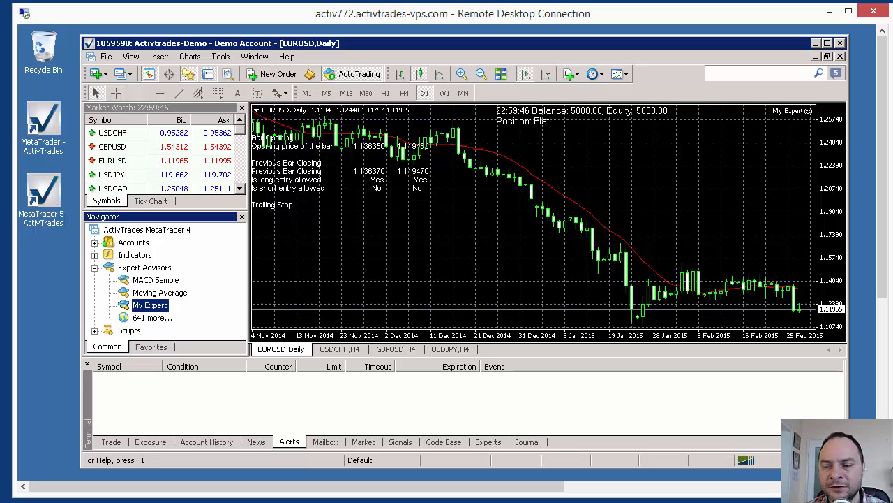
{"action": "mouse_move", "coordinate": [755, 135]}
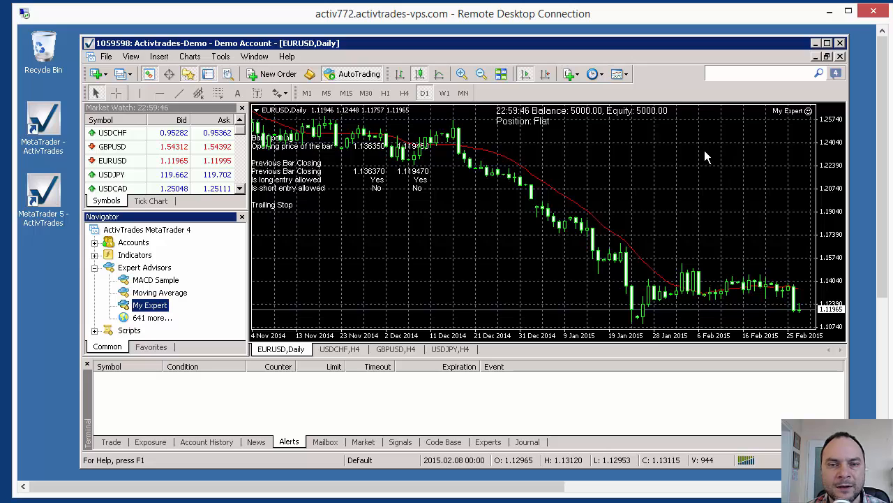
{"action": "mouse_move", "coordinate": [352, 273]}
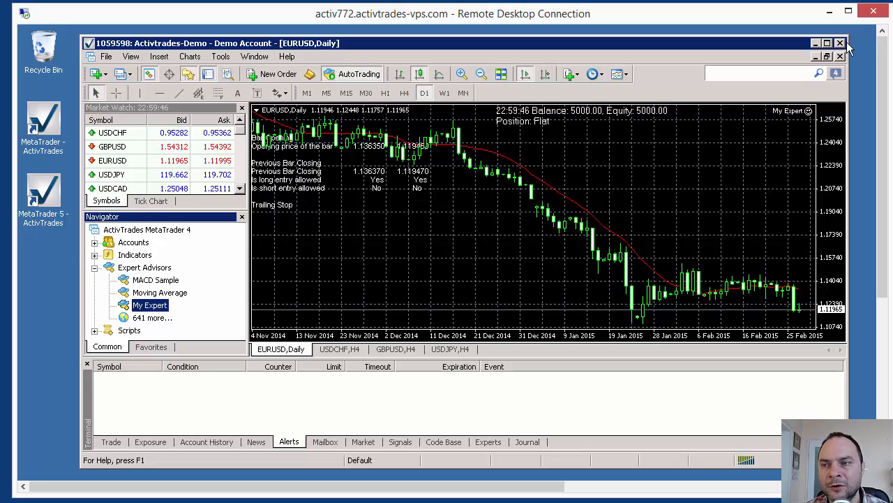
Minimize the MetaTrader 4 window to reveal the VPS desktop
{"action": "left_click", "coordinate": [841, 46]}
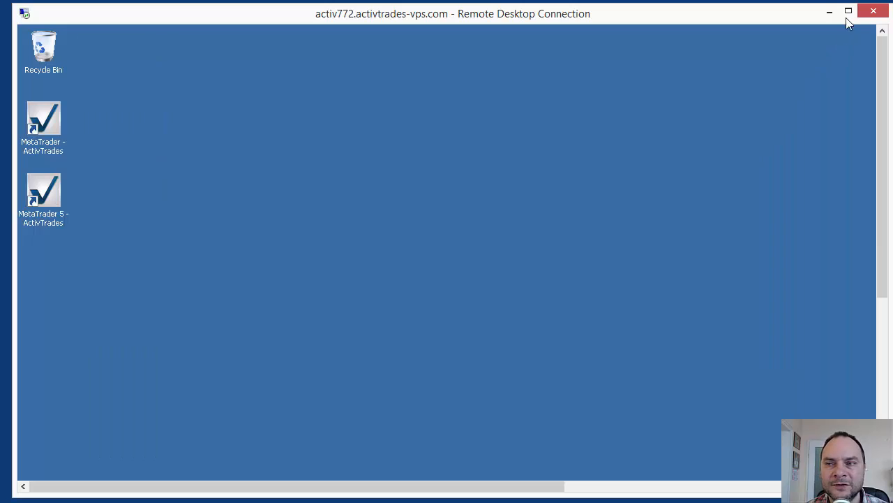
{"action": "mouse_move", "coordinate": [829, 12]}
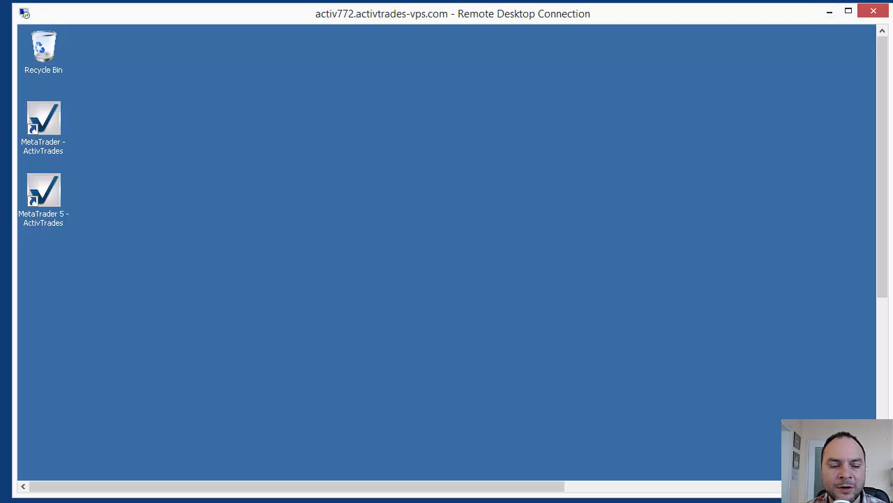
{"action": "mouse_move", "coordinate": [189, 410]}
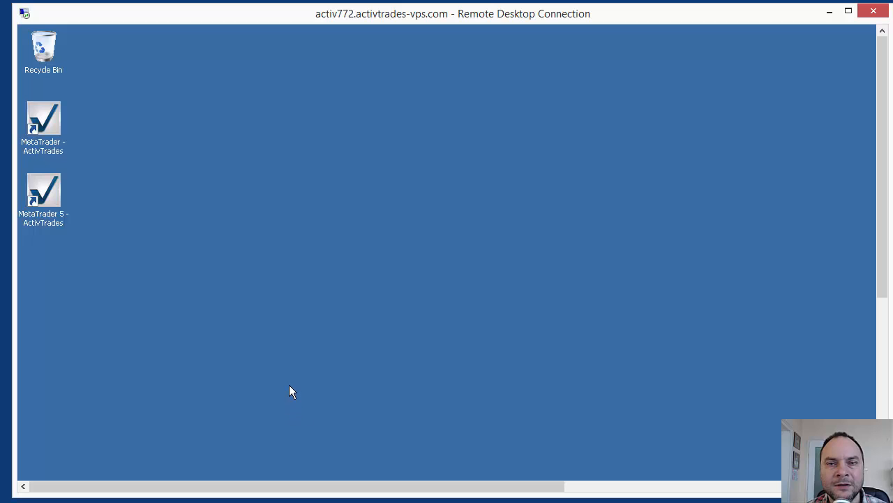
{"action": "mouse_move", "coordinate": [386, 208]}
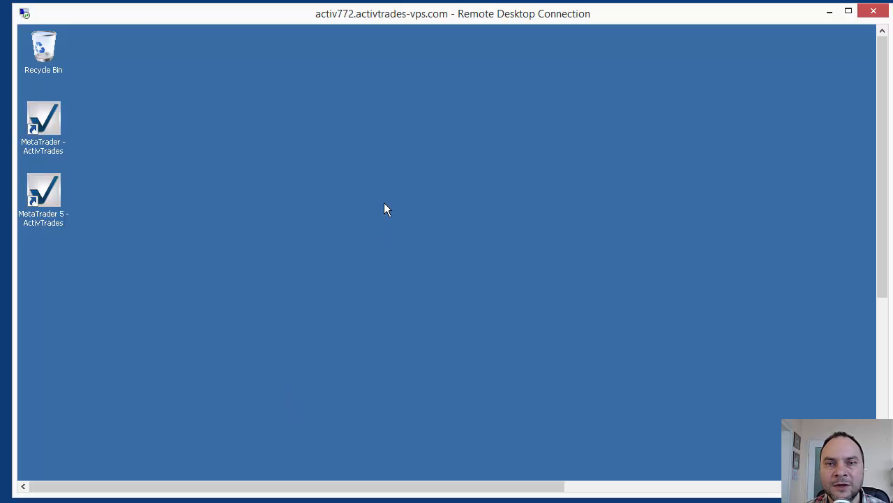
{"action": "mouse_move", "coordinate": [384, 214]}
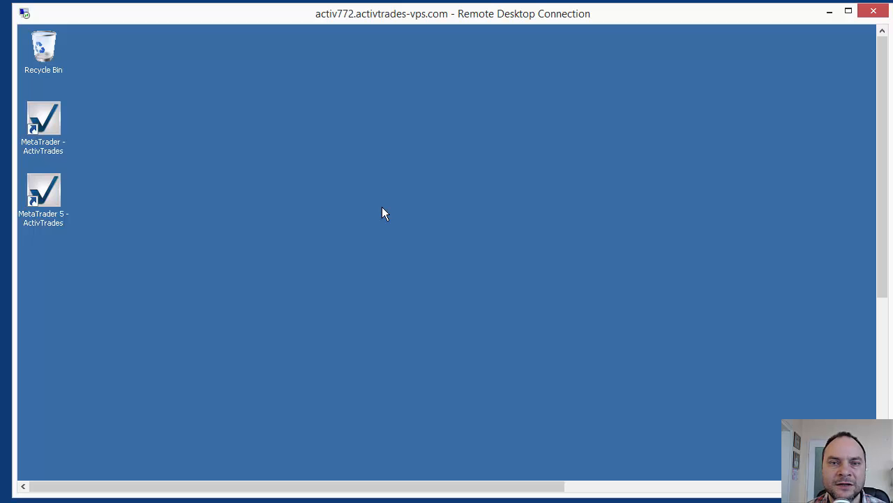
{"action": "mouse_move", "coordinate": [708, 103]}
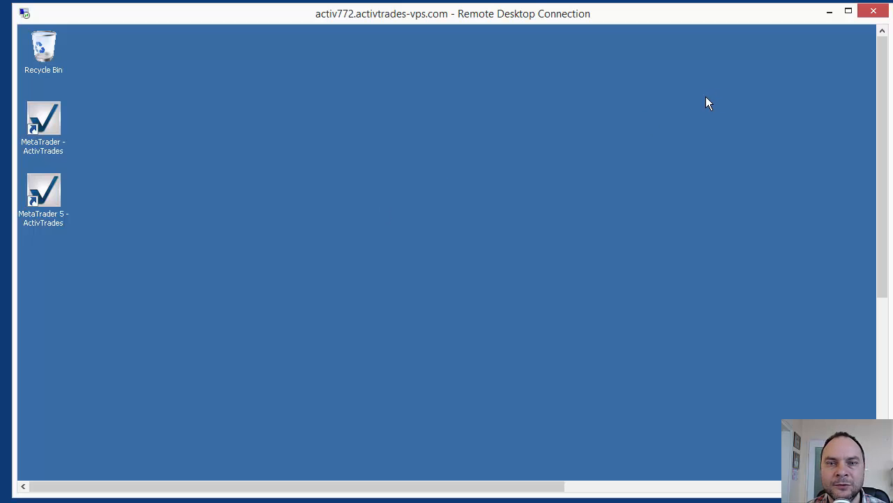
{"action": "mouse_move", "coordinate": [513, 212]}
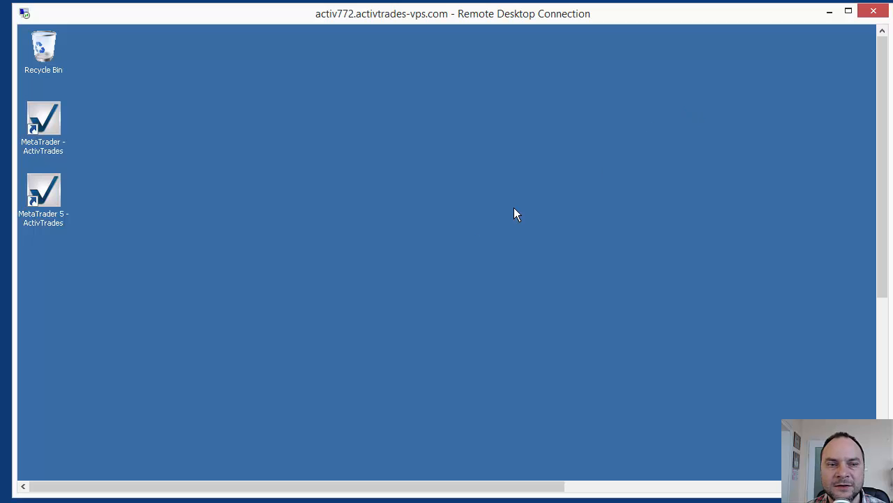
{"action": "mouse_move", "coordinate": [434, 225]}
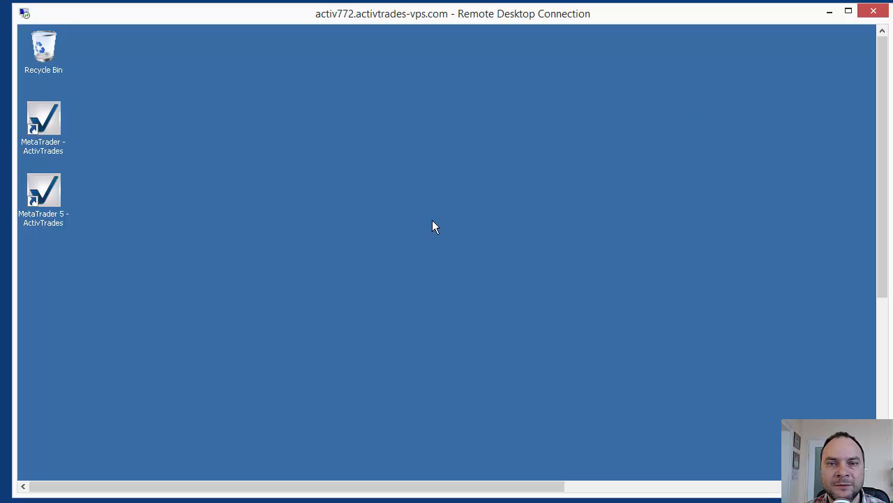
{"action": "mouse_move", "coordinate": [387, 214]}
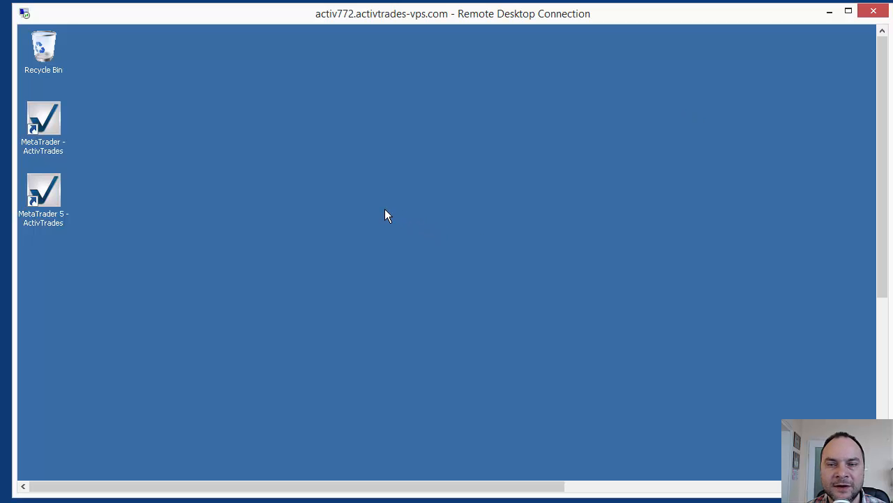